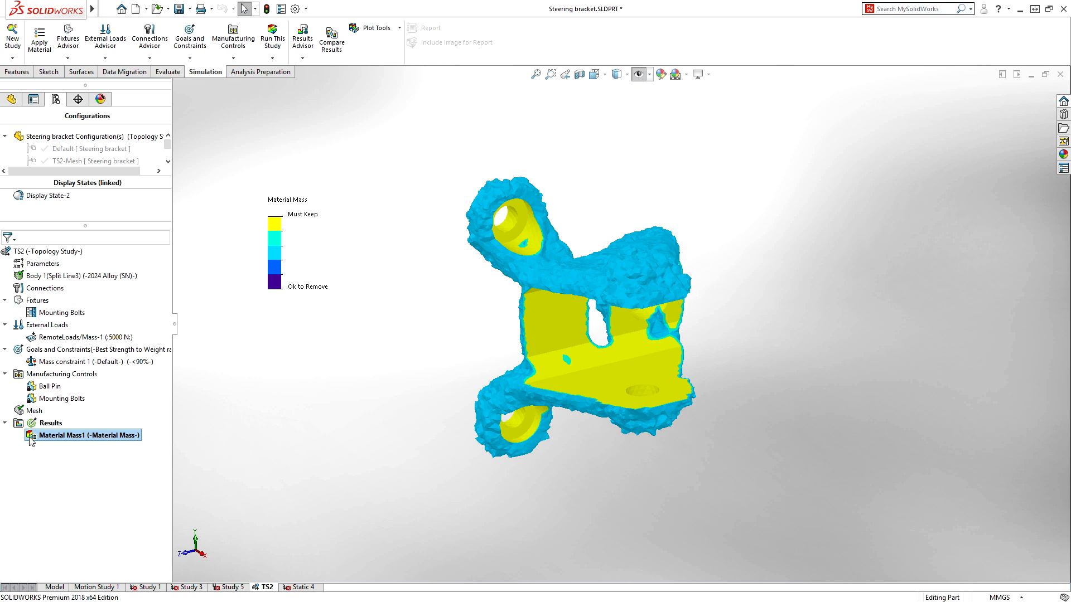
# Step: Bring up the context actions for the Material Mass1 result in the TS2 study tree
pyautogui.rightClick(81, 436)
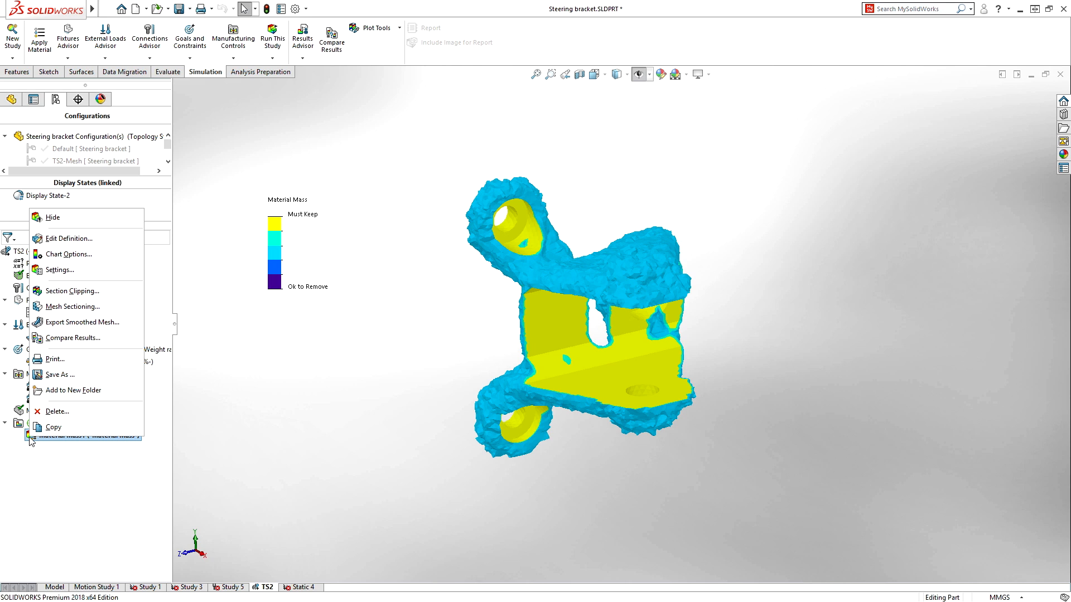
# Step: Start Export Smoothed Mesh into a new configuration named TS2-Mesh
pyautogui.click(83, 321)
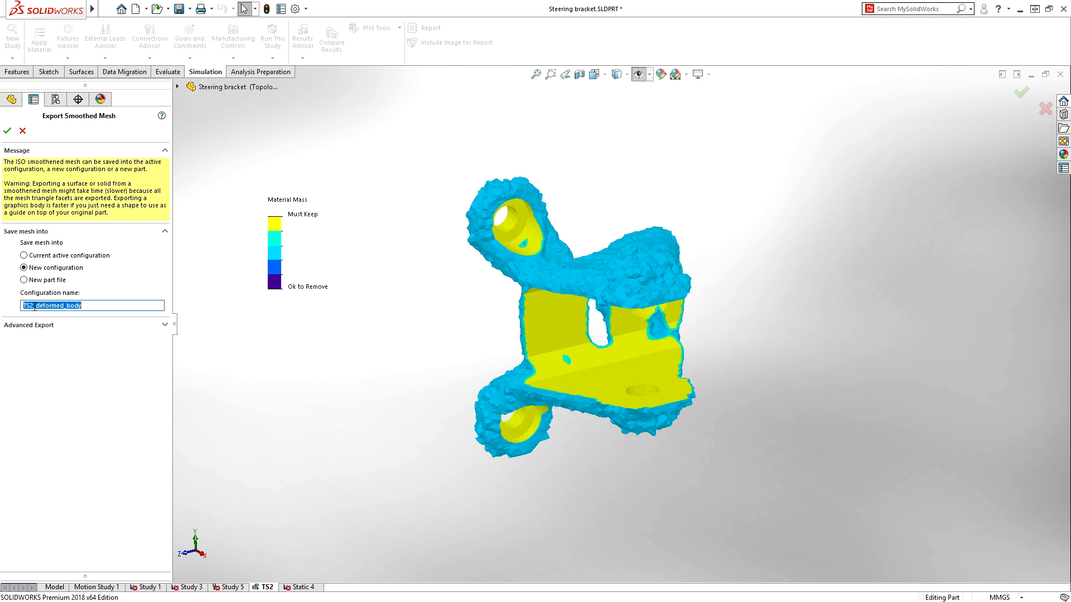
pyautogui.write('TS2')
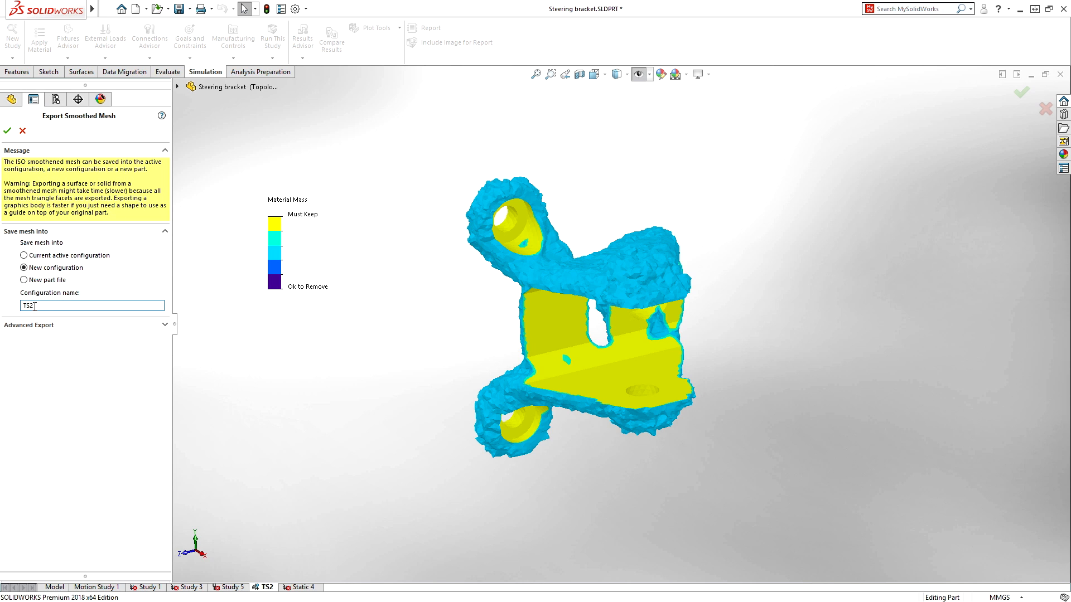
pyautogui.write('-Mesh')
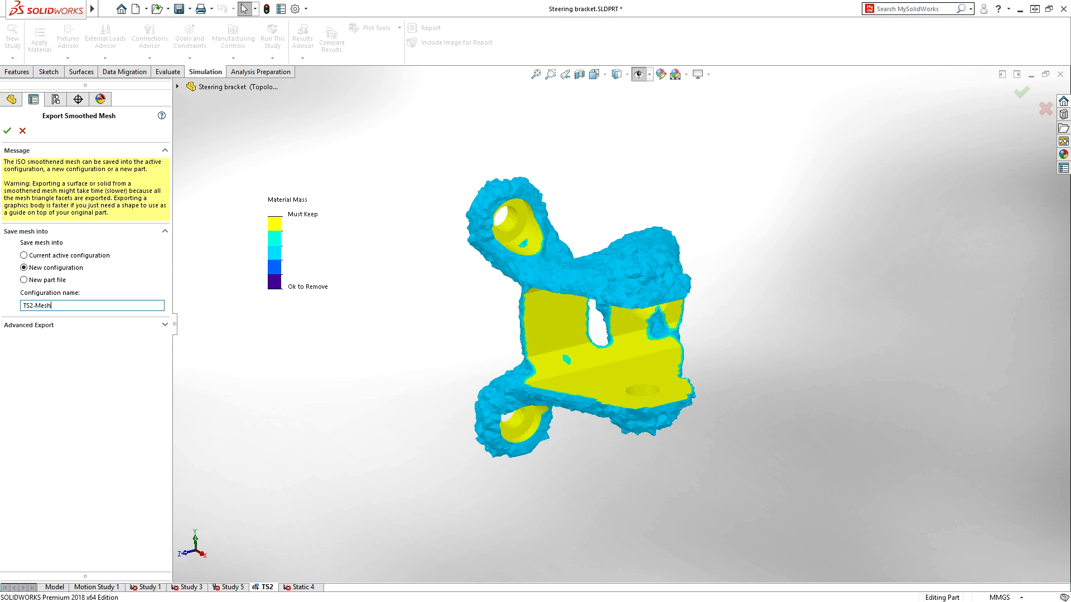